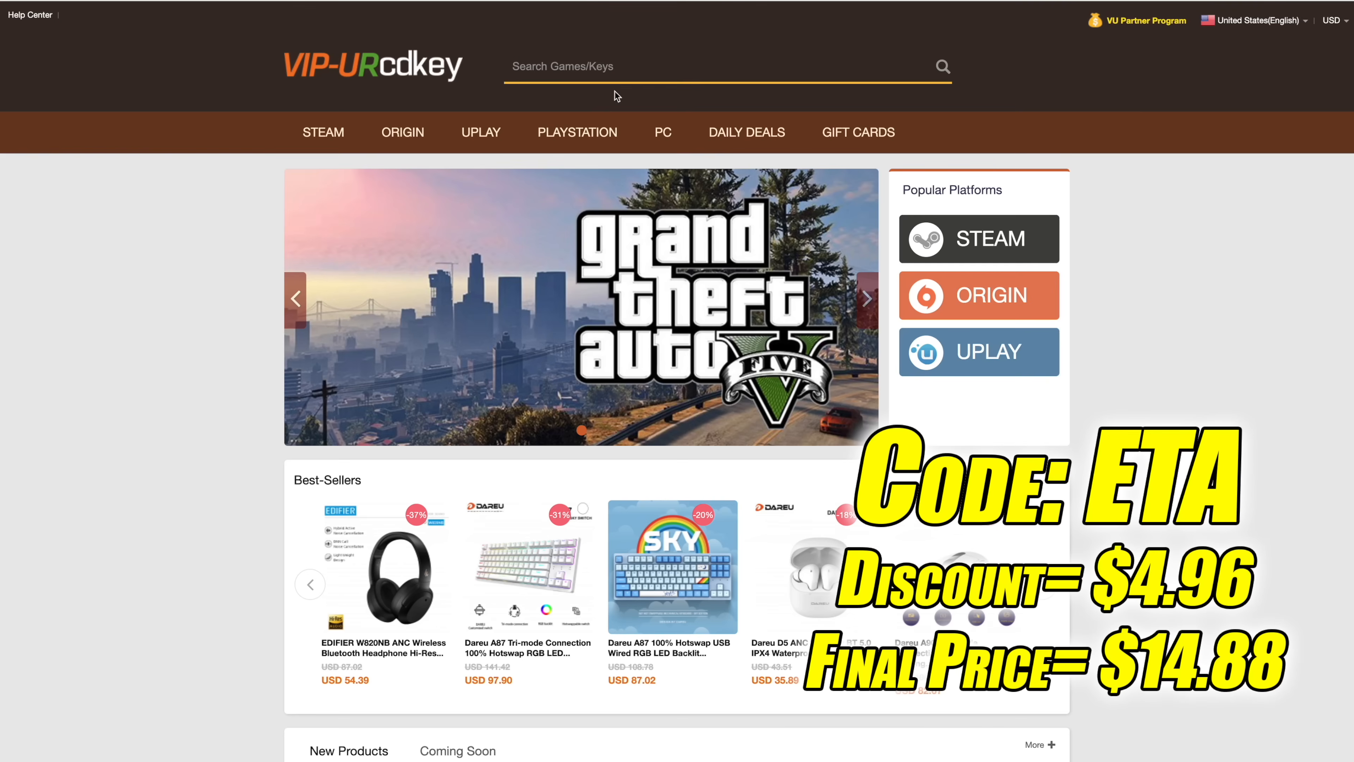
pyautogui.moveTo(566, 73)
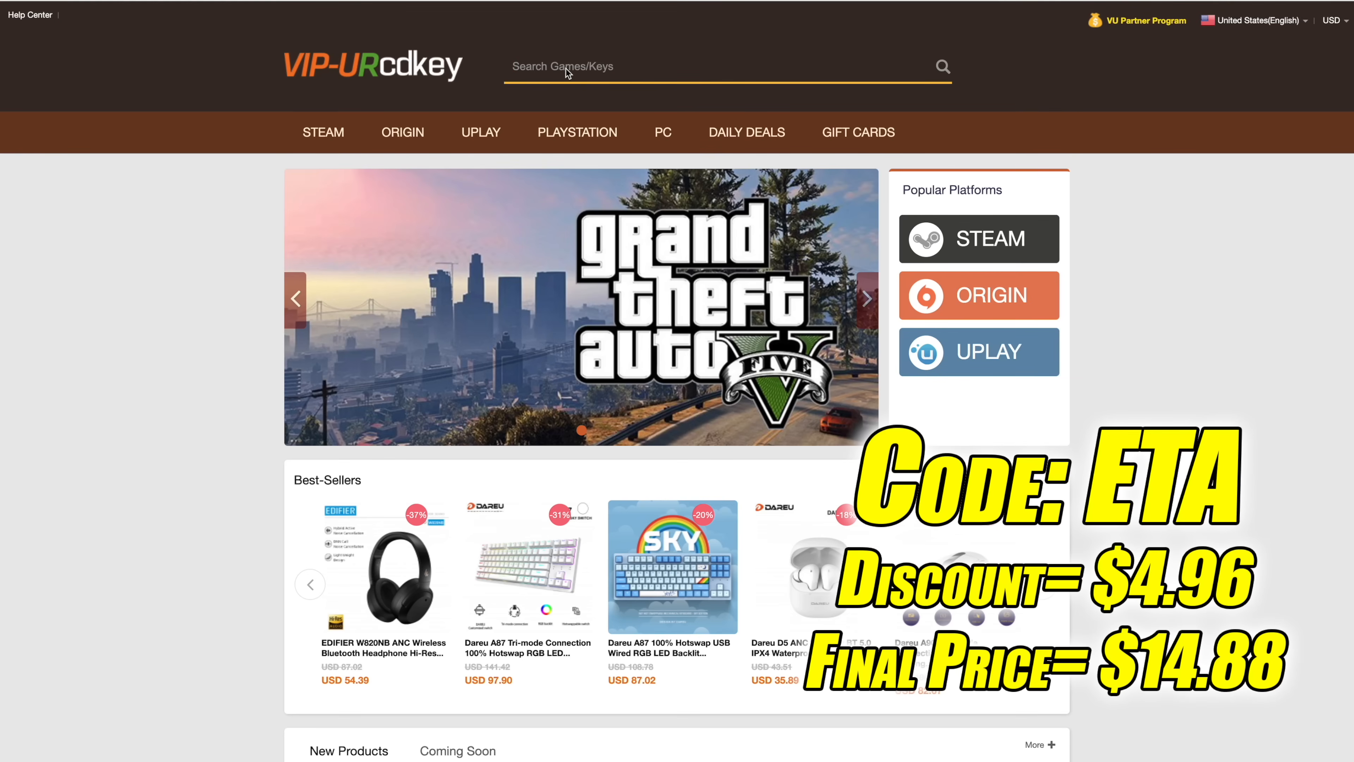
# Search the store for 'win' and choose a Windows key from the results
pyautogui.write('win')
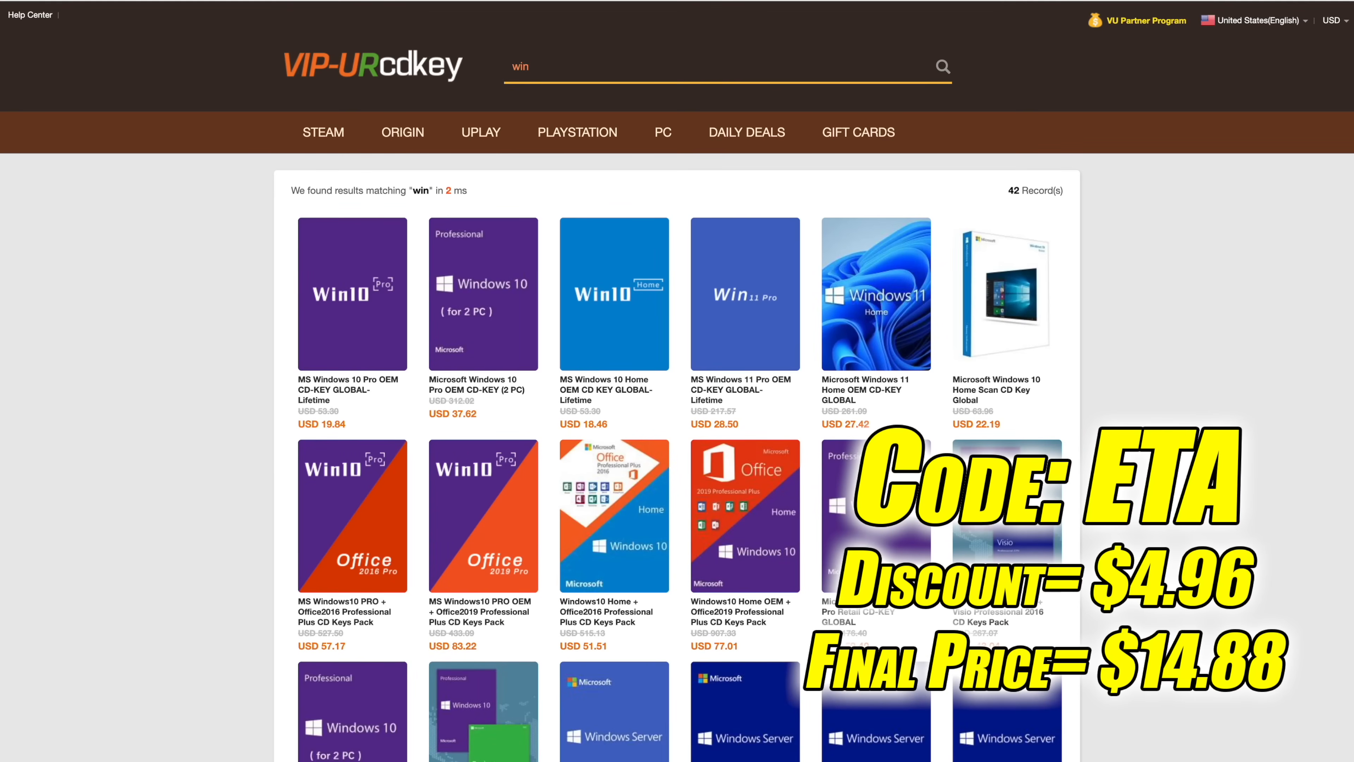
pyautogui.click(352, 293)
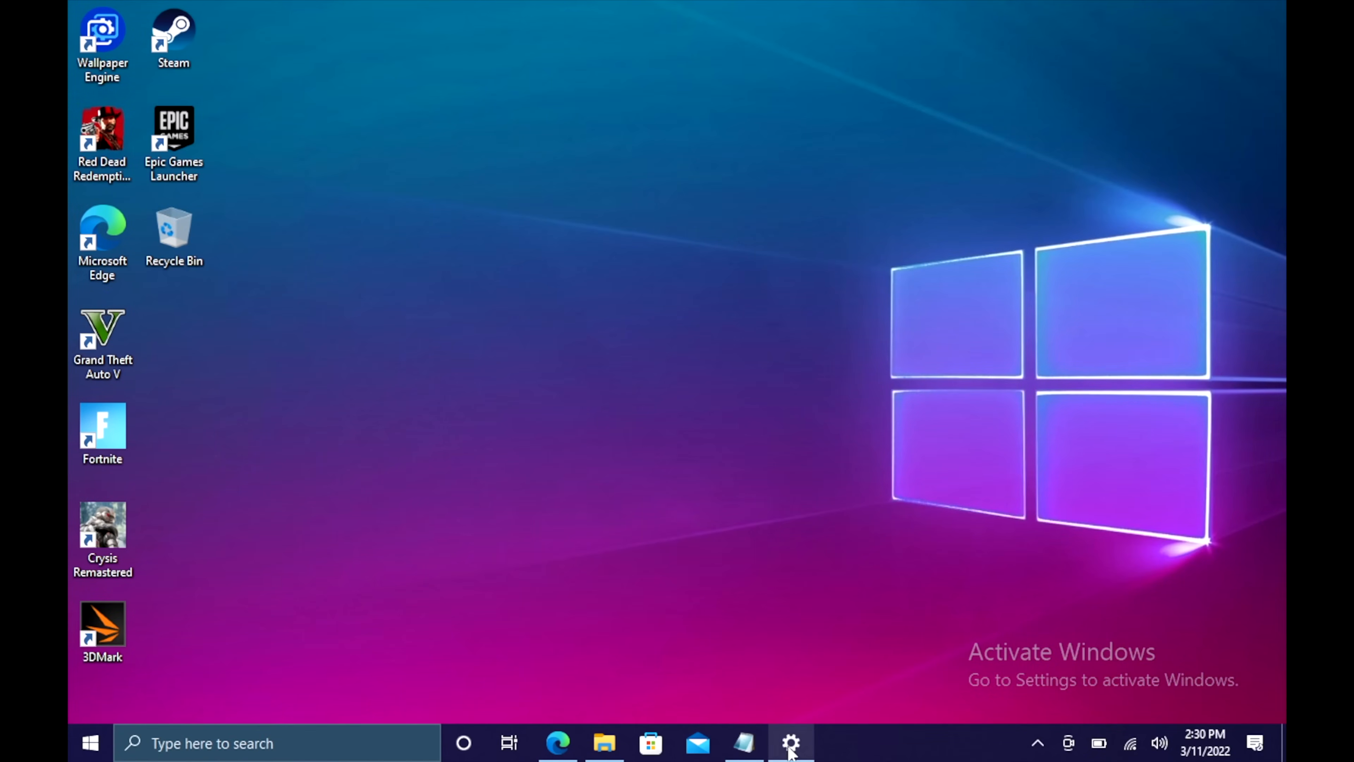
# Enter a new product key under Activation, activate Windows 10 Pro and dismiss the success message
pyautogui.click(790, 742)
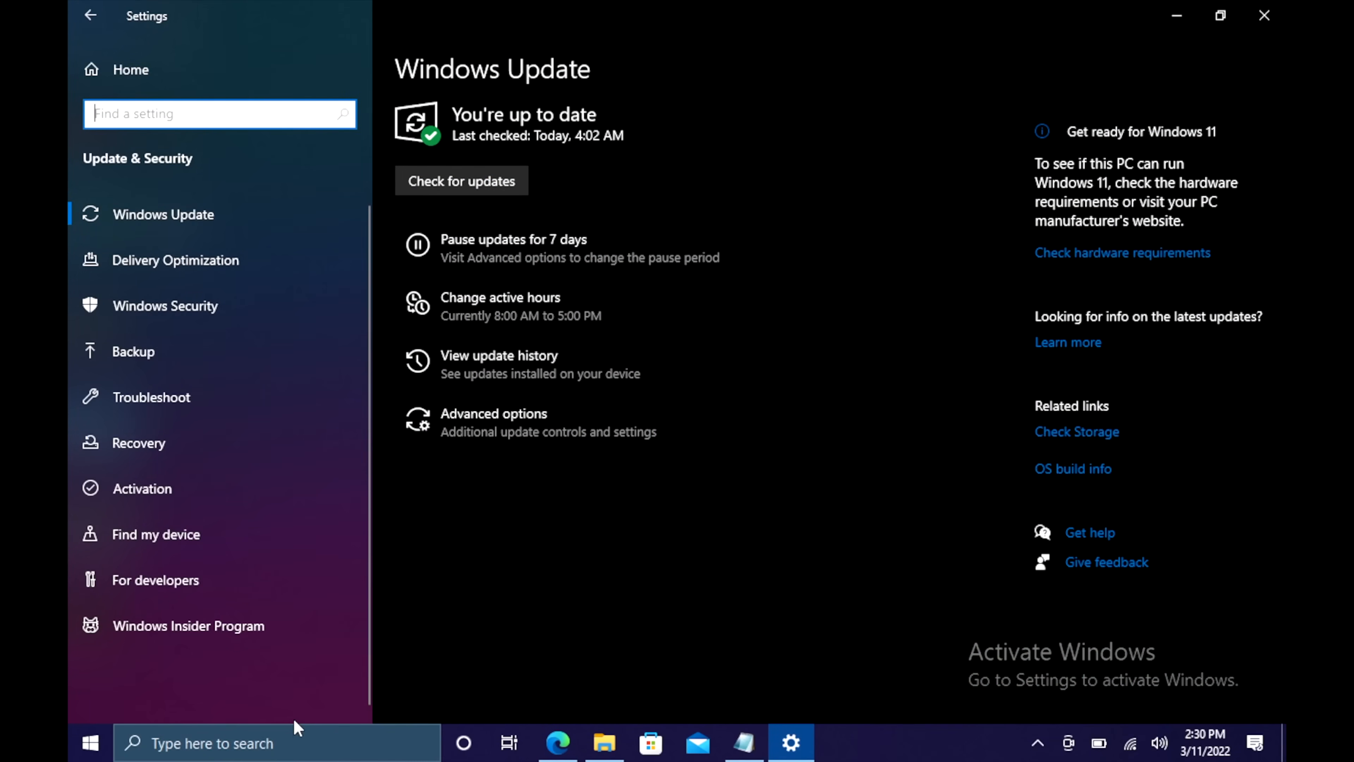
pyautogui.click(142, 488)
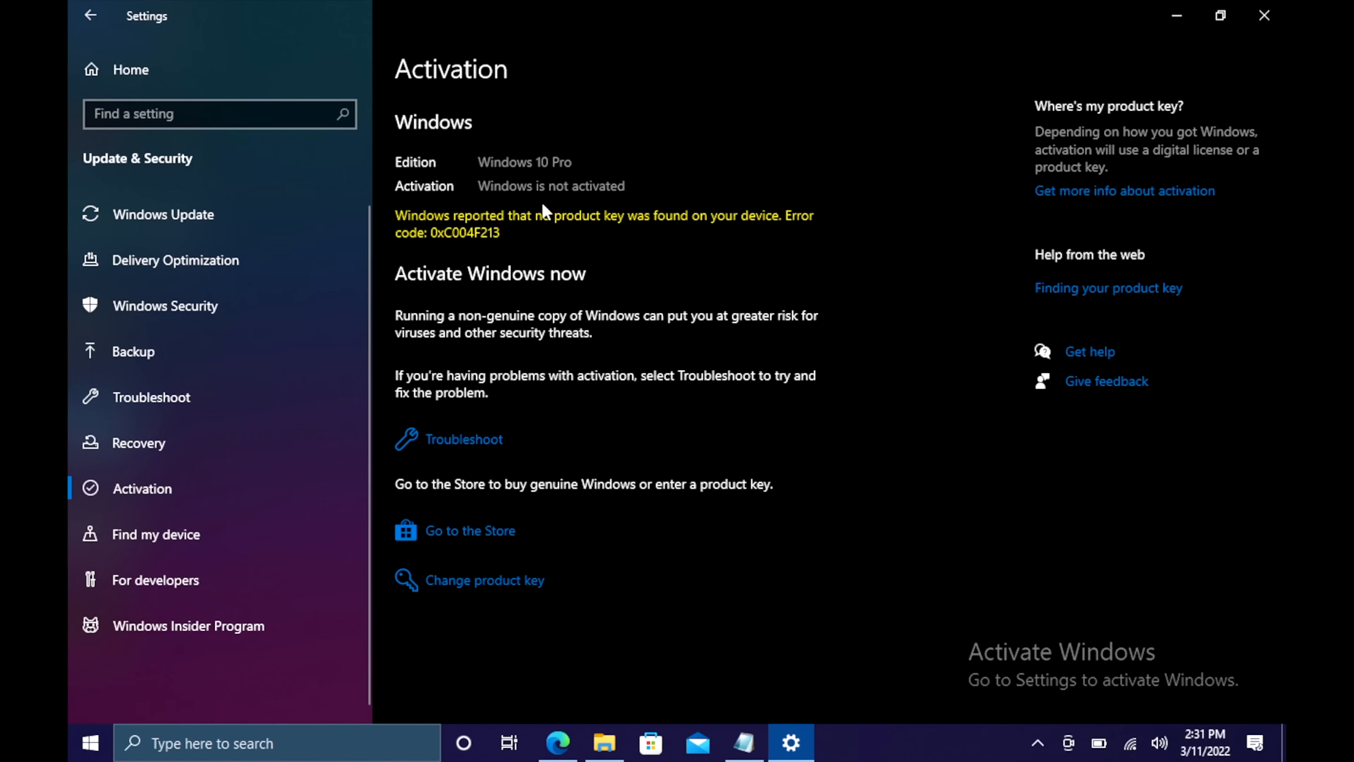
pyautogui.moveTo(506, 592)
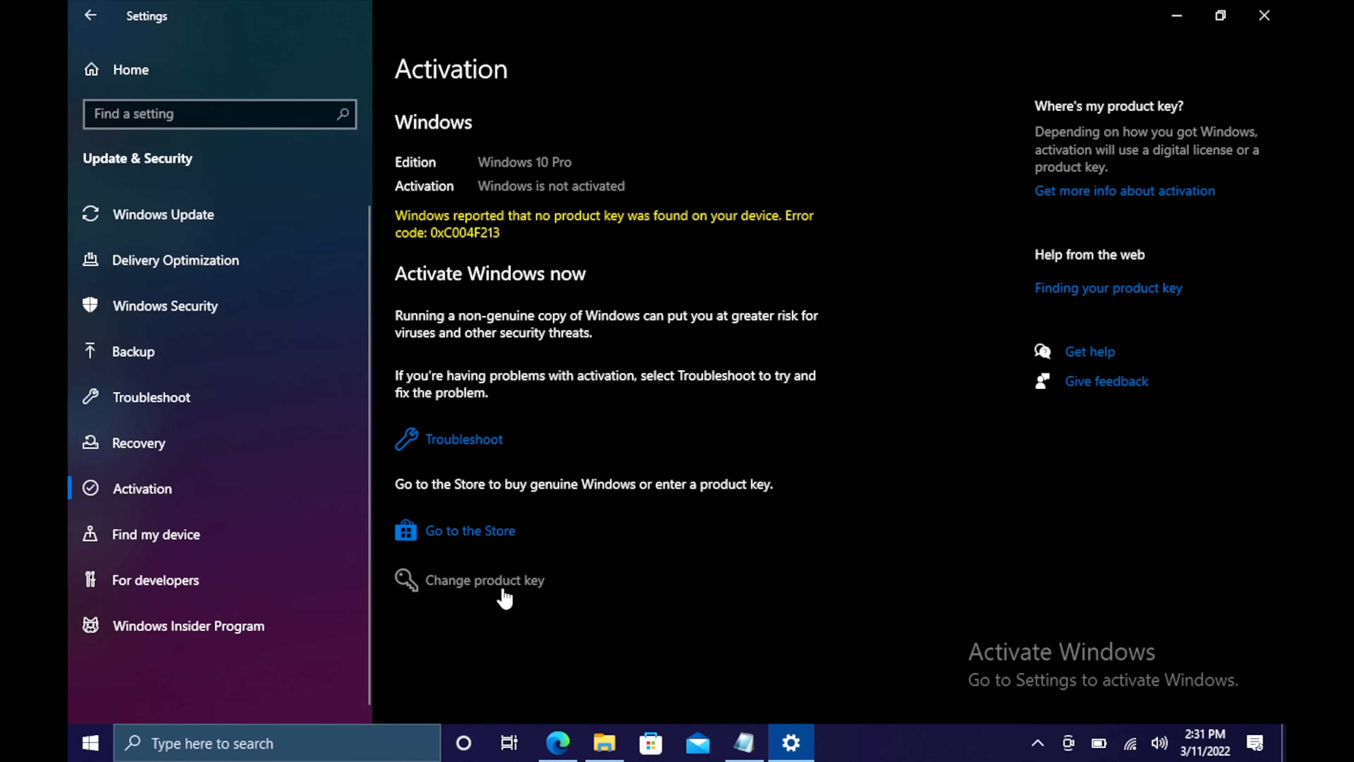
pyautogui.click(484, 580)
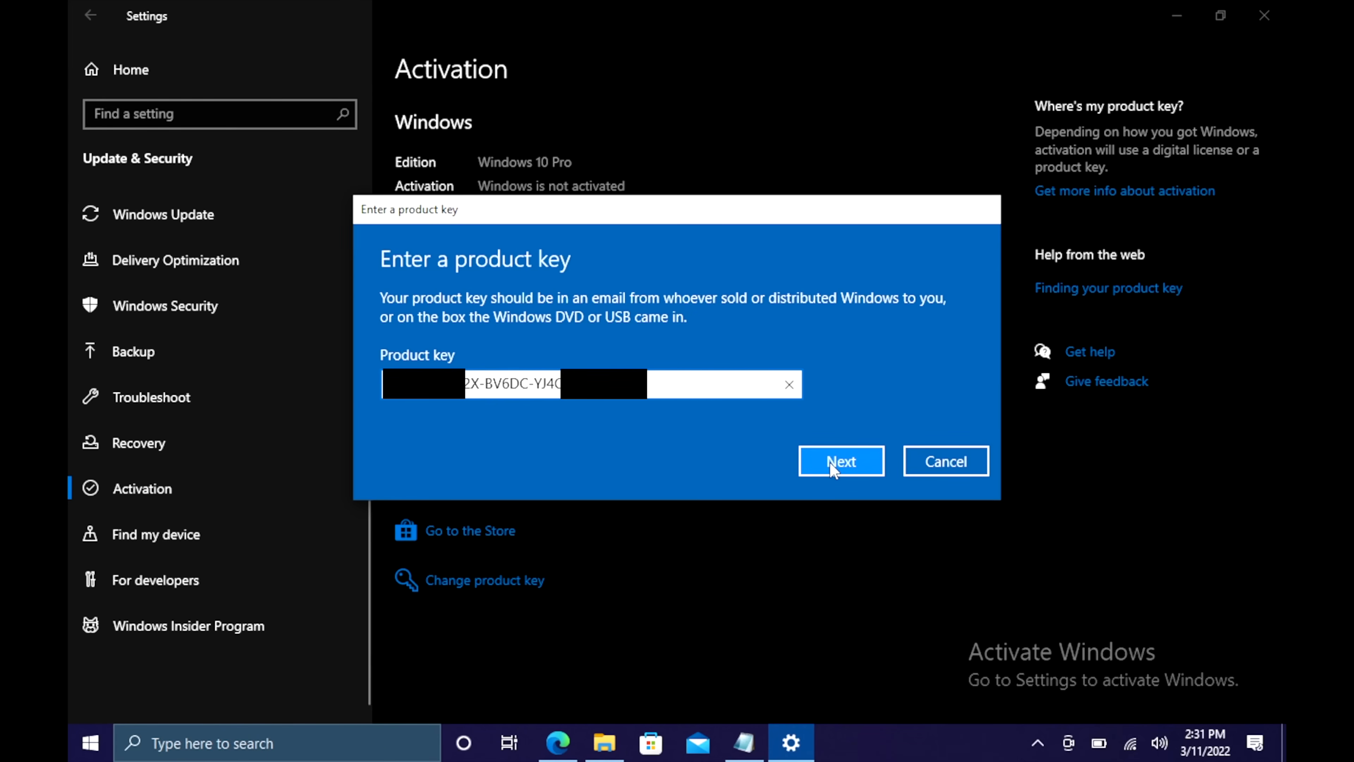
pyautogui.click(840, 461)
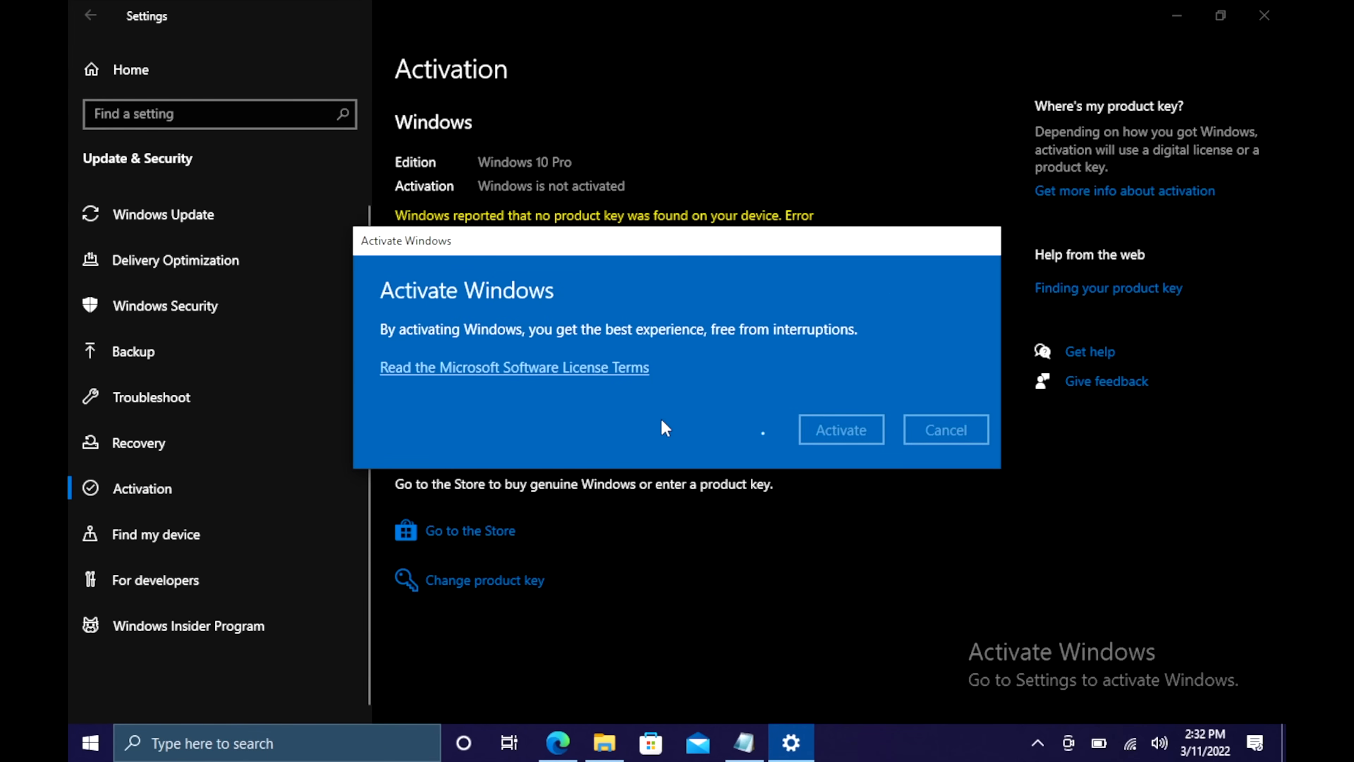
pyautogui.click(839, 430)
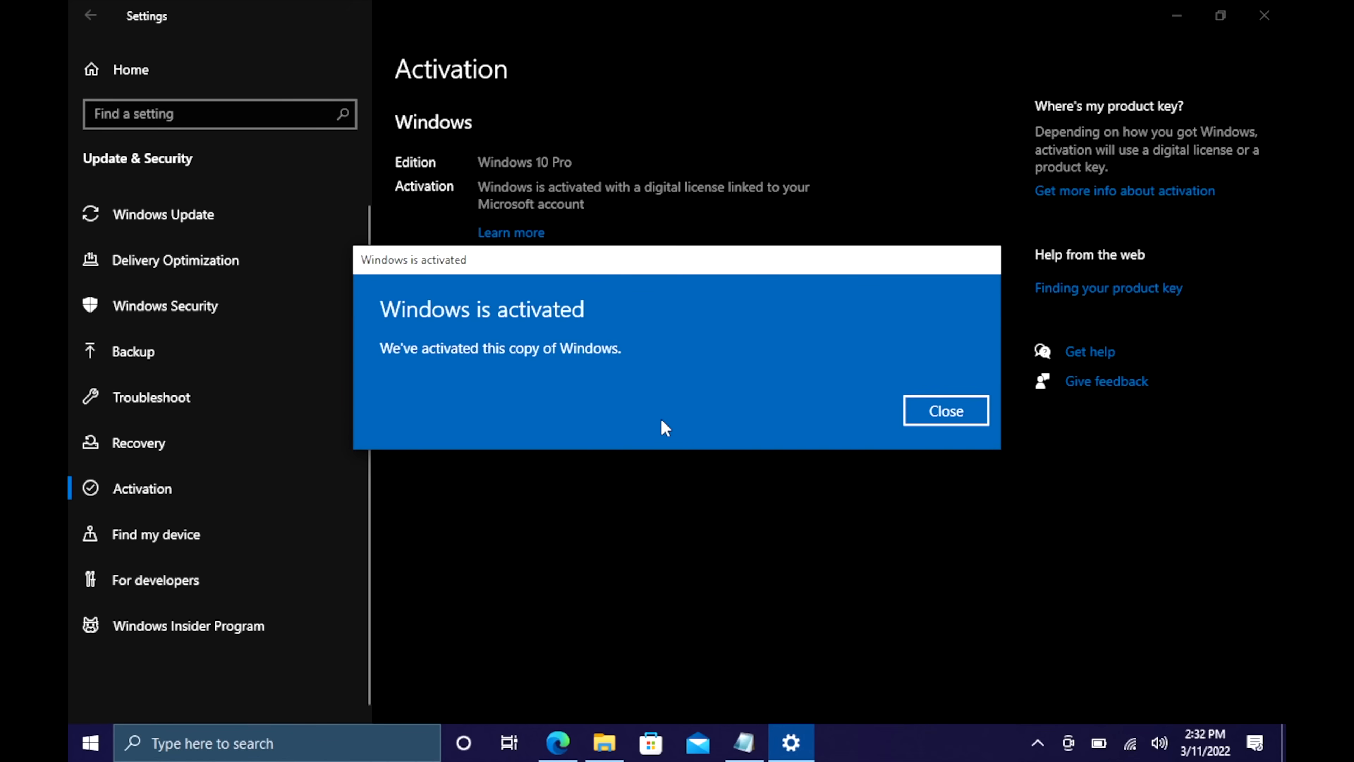
pyautogui.click(945, 410)
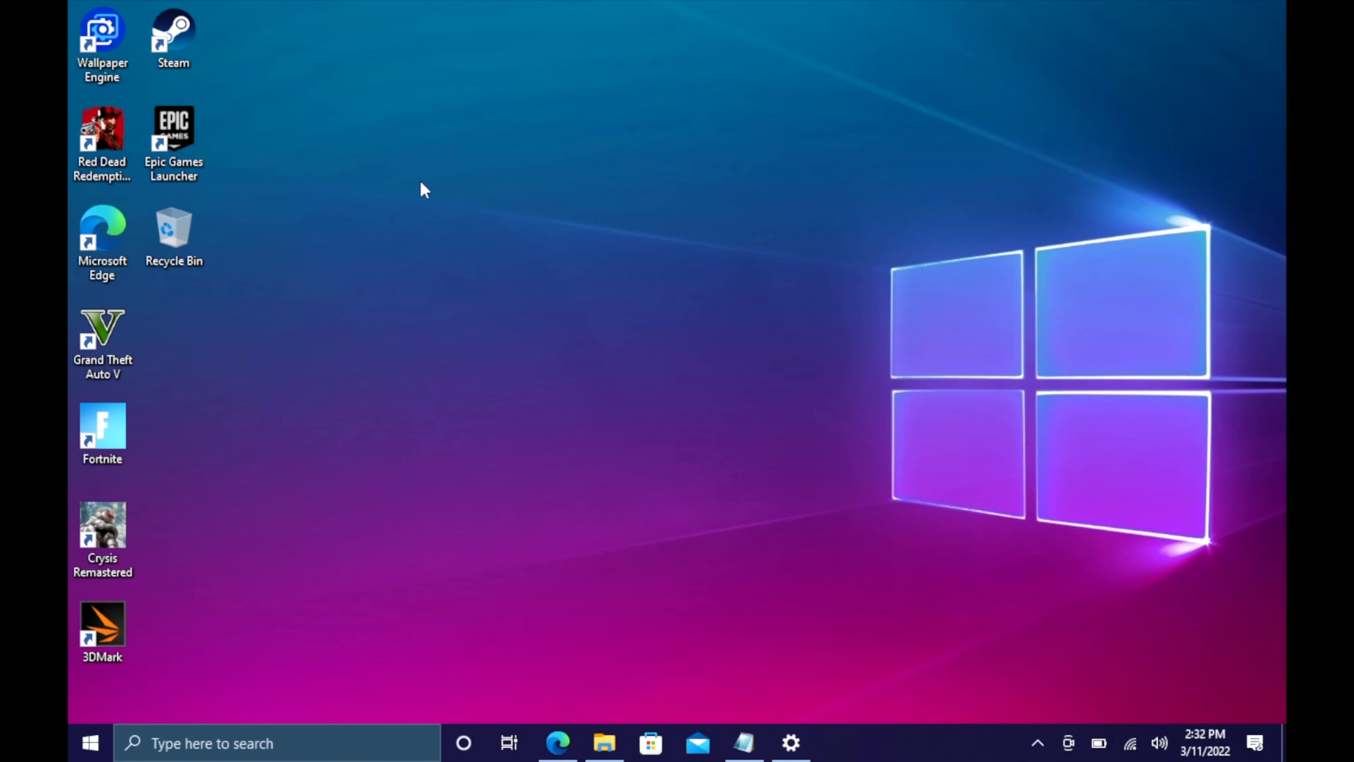
pyautogui.moveTo(599, 227)
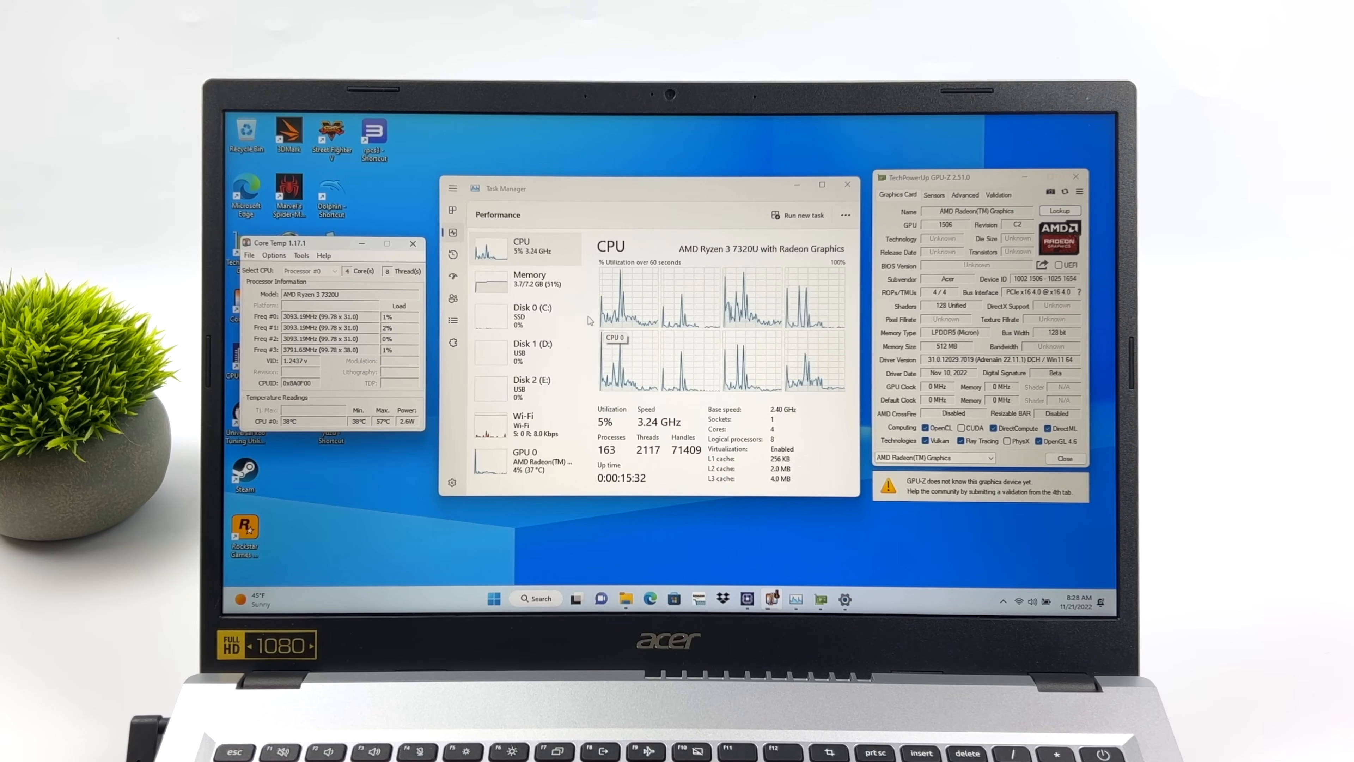
# Review the Memory and GPU 0 performance pages, then close Task Manager
pyautogui.click(530, 281)
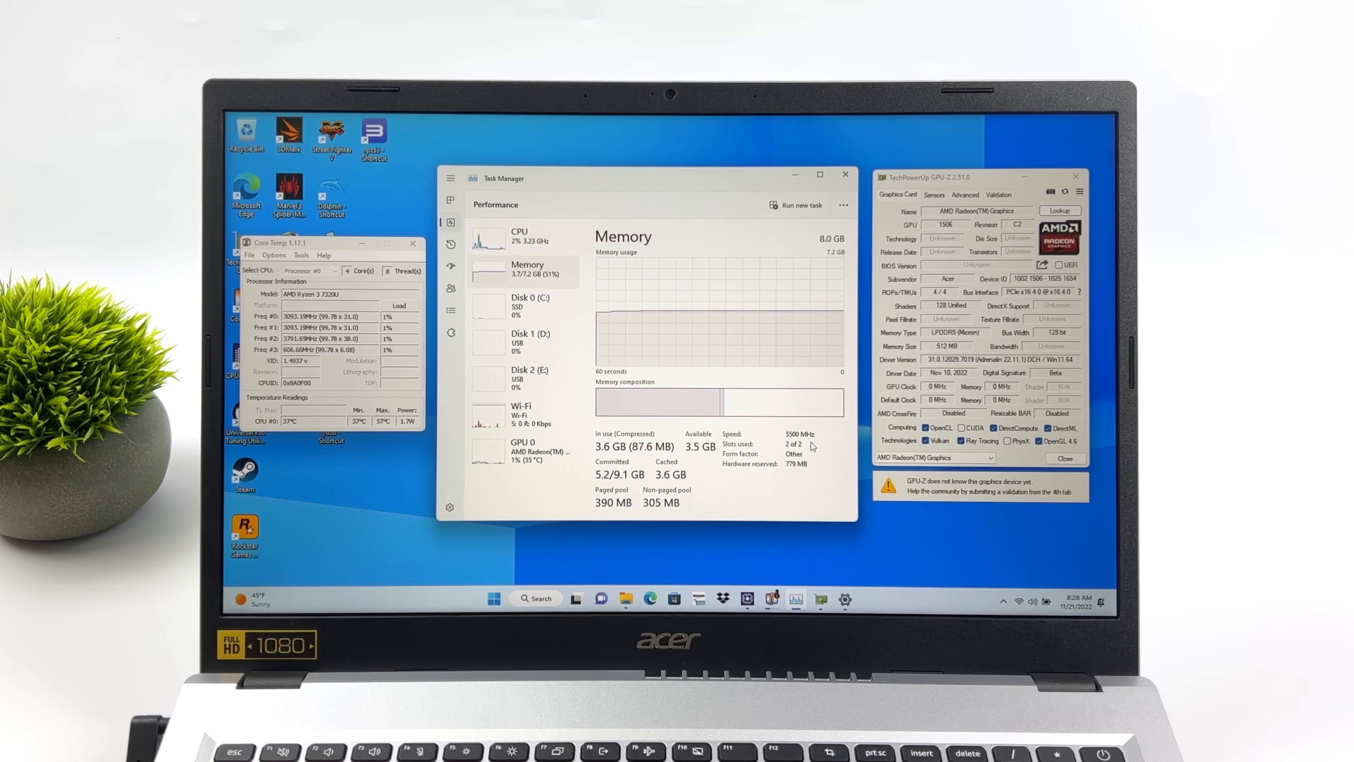
pyautogui.click(523, 450)
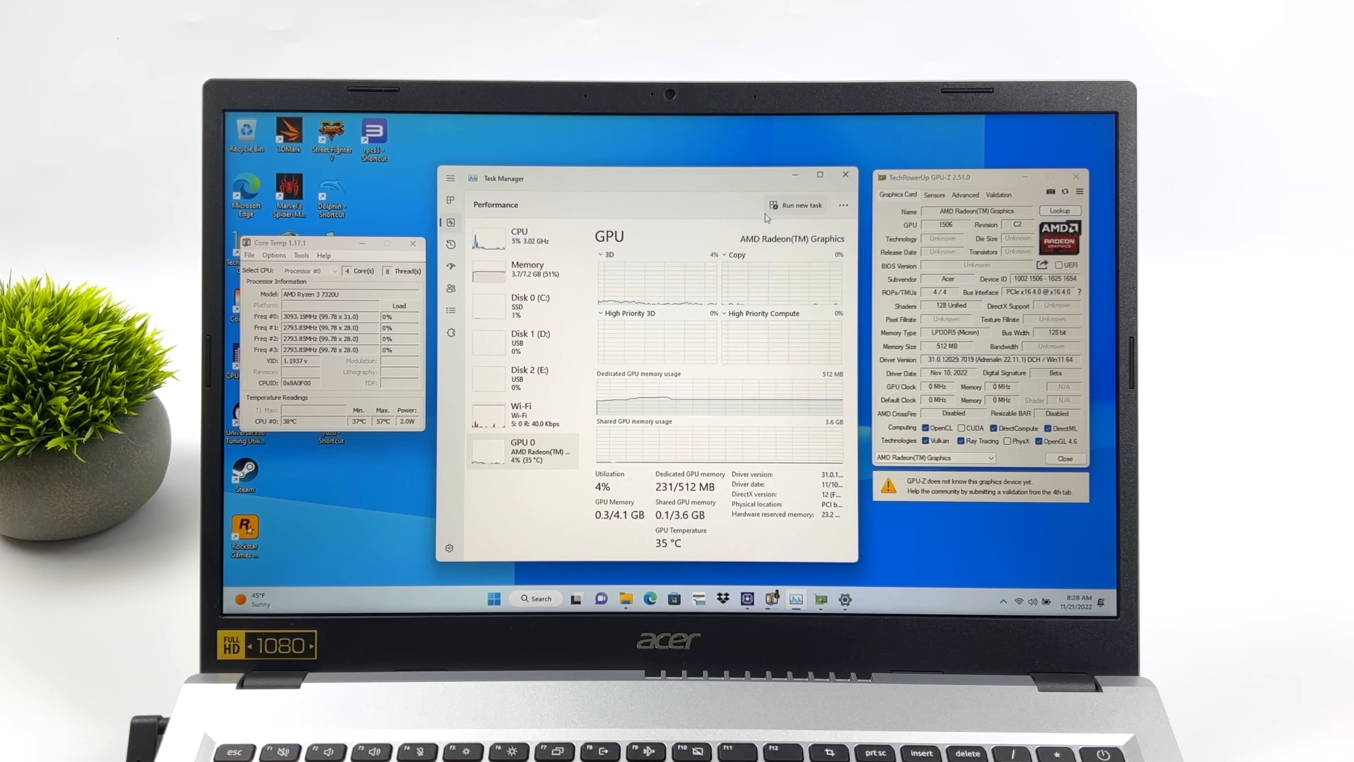
pyautogui.moveTo(845, 174)
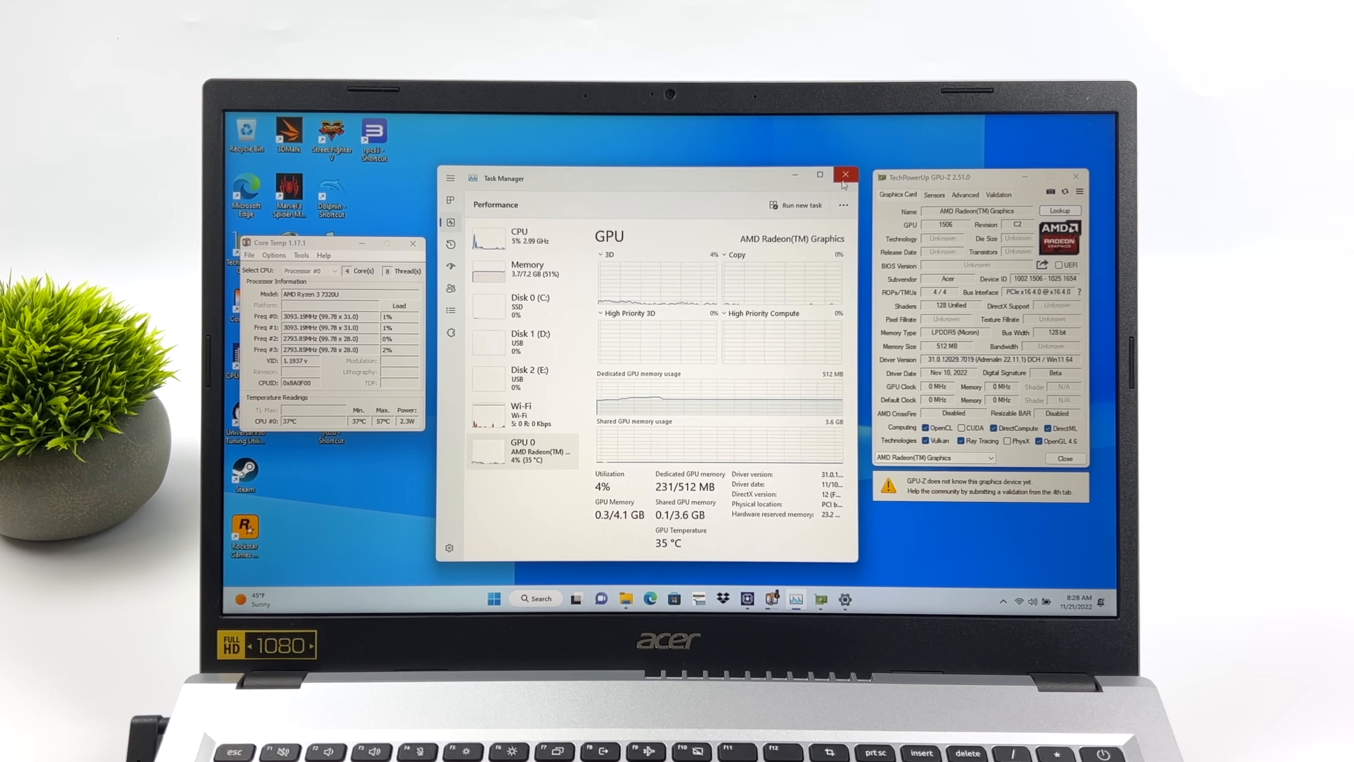
pyautogui.click(845, 174)
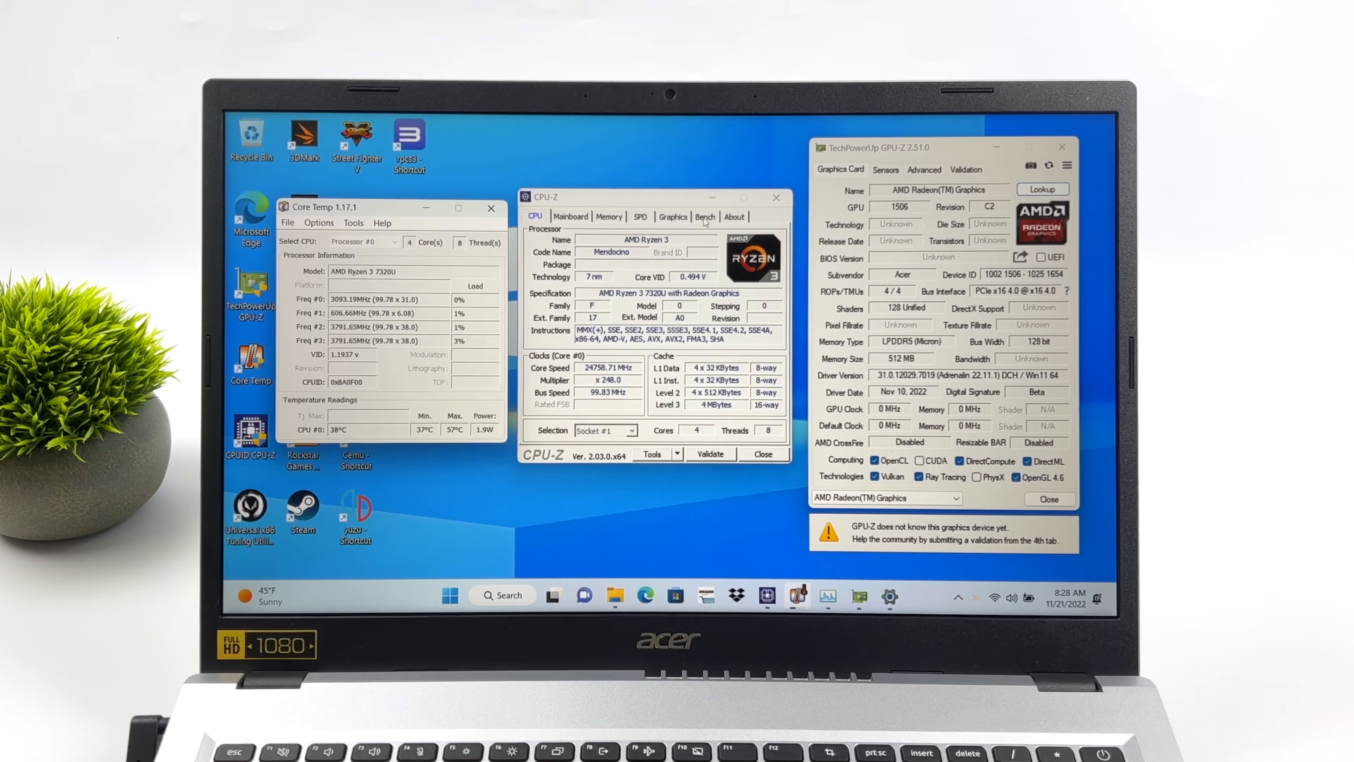
# Start CPU-Z's multi-thread Bench CPU test while checking overall CPU load in Task Manager
pyautogui.click(705, 216)
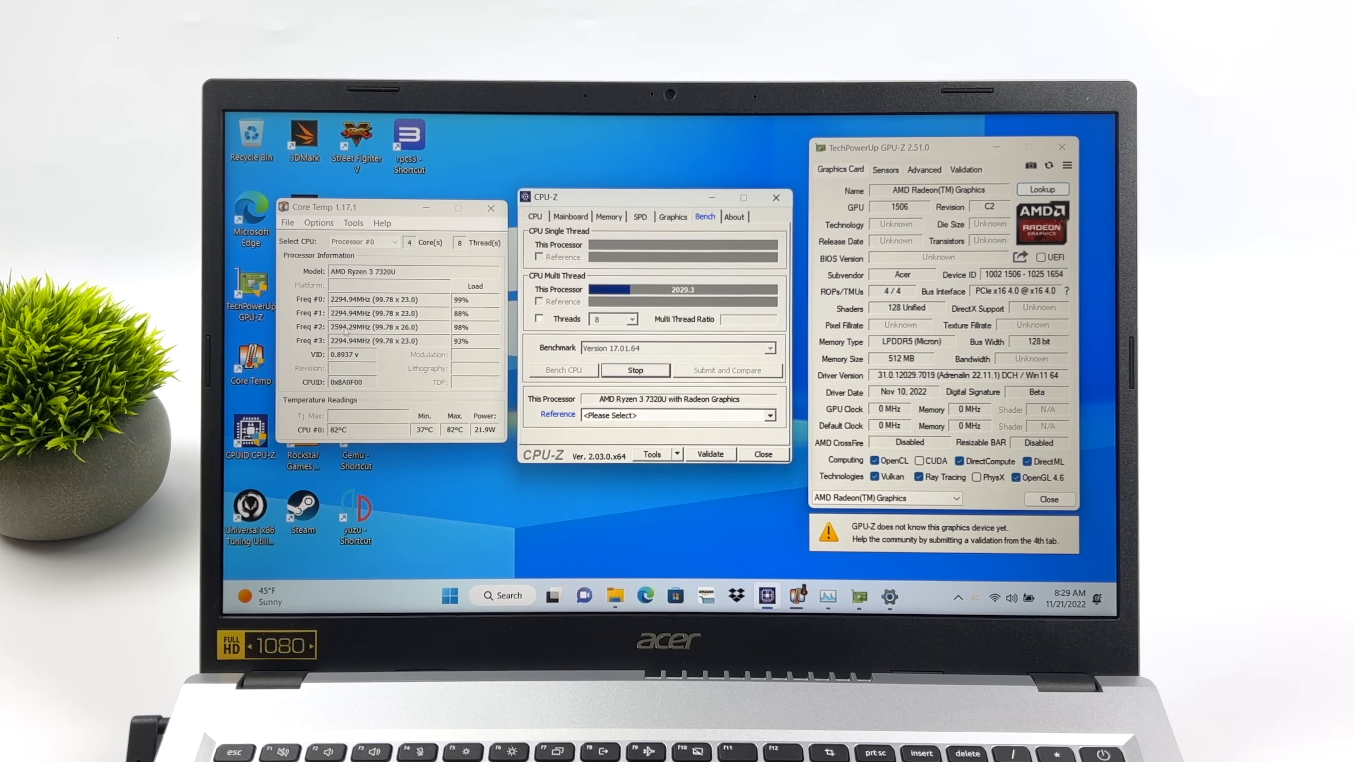
pyautogui.click(798, 595)
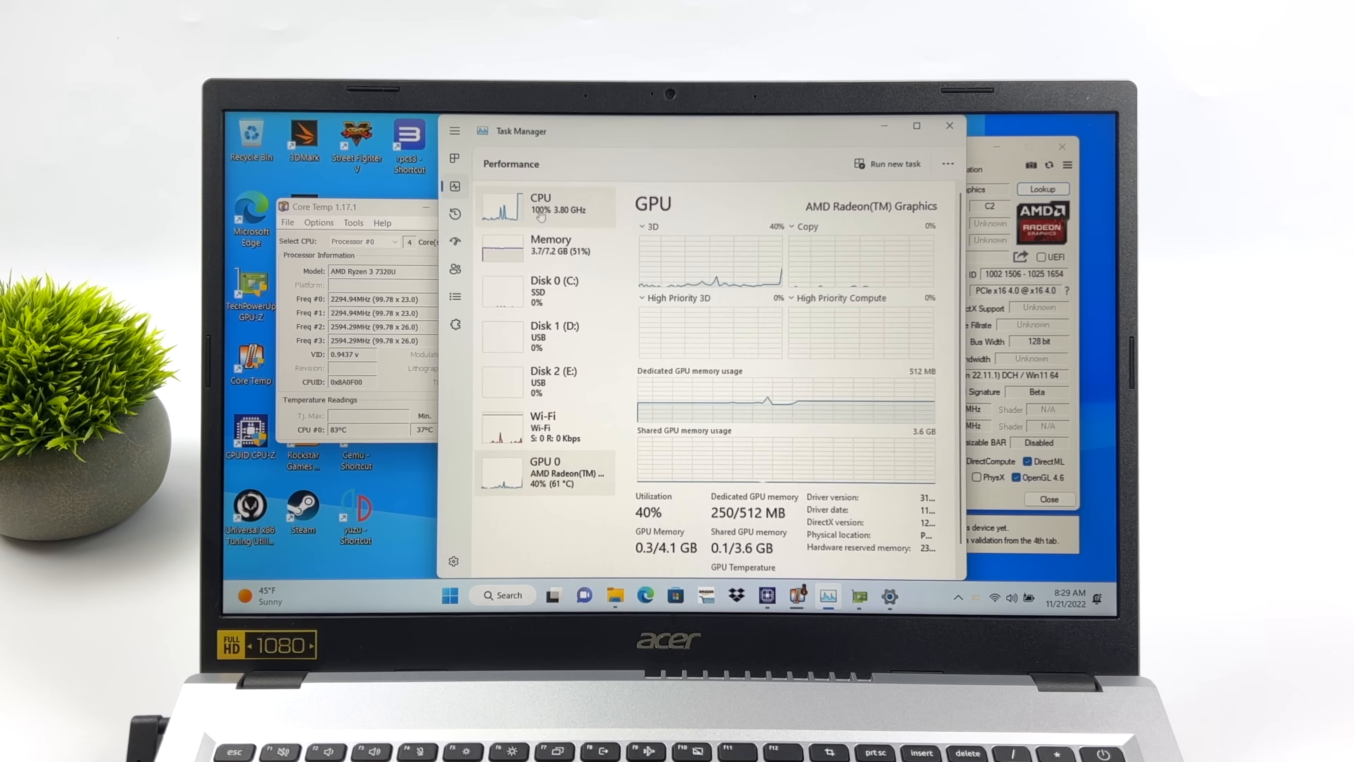
pyautogui.click(492, 206)
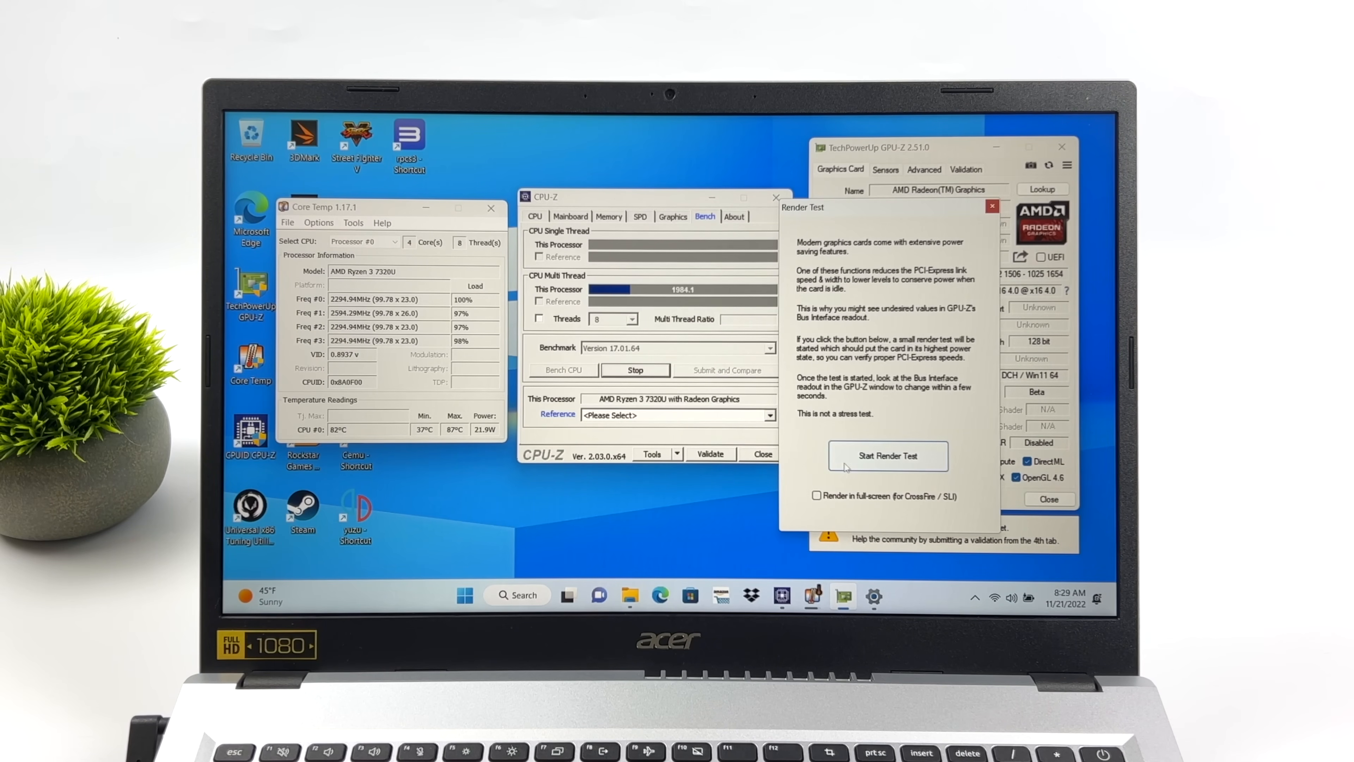
# Start the GPU-Z render test and watch live Sensors readings at full GPU load
pyautogui.click(888, 455)
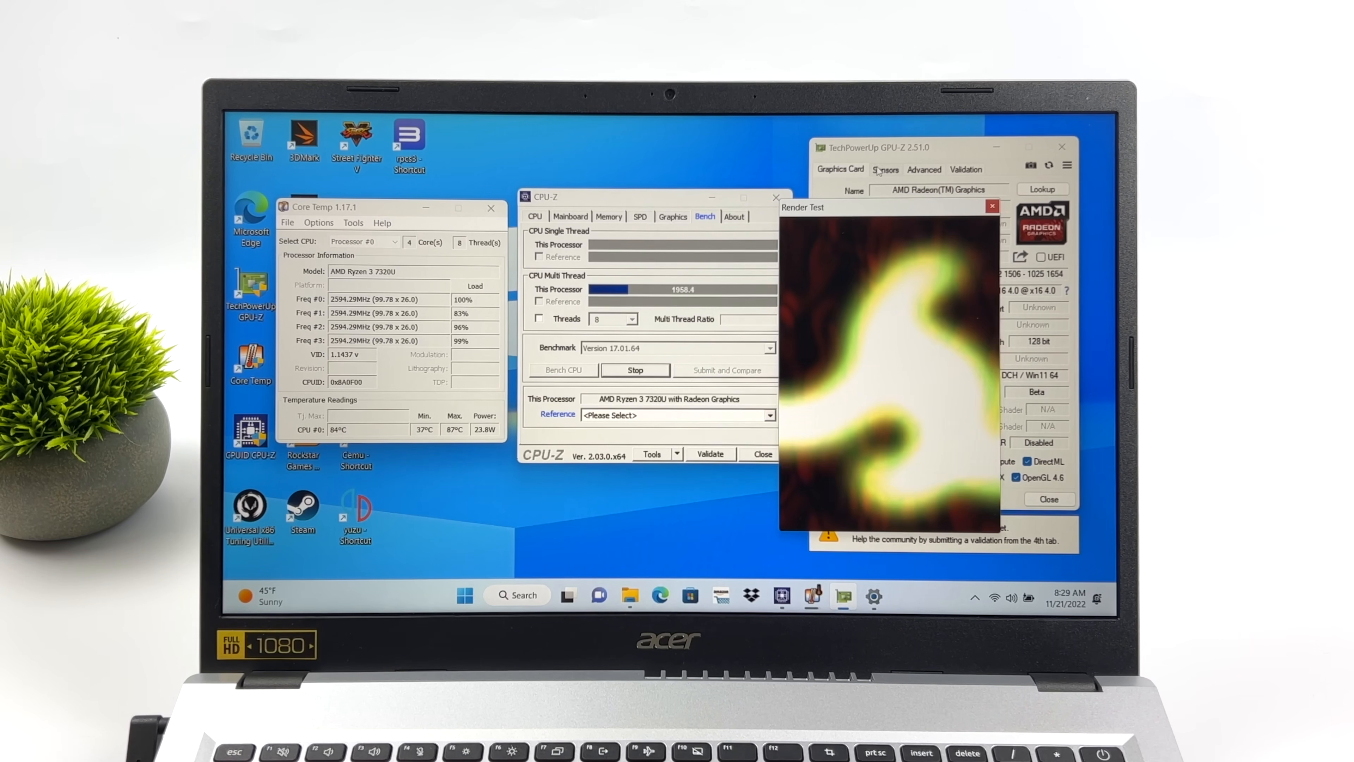
pyautogui.click(885, 169)
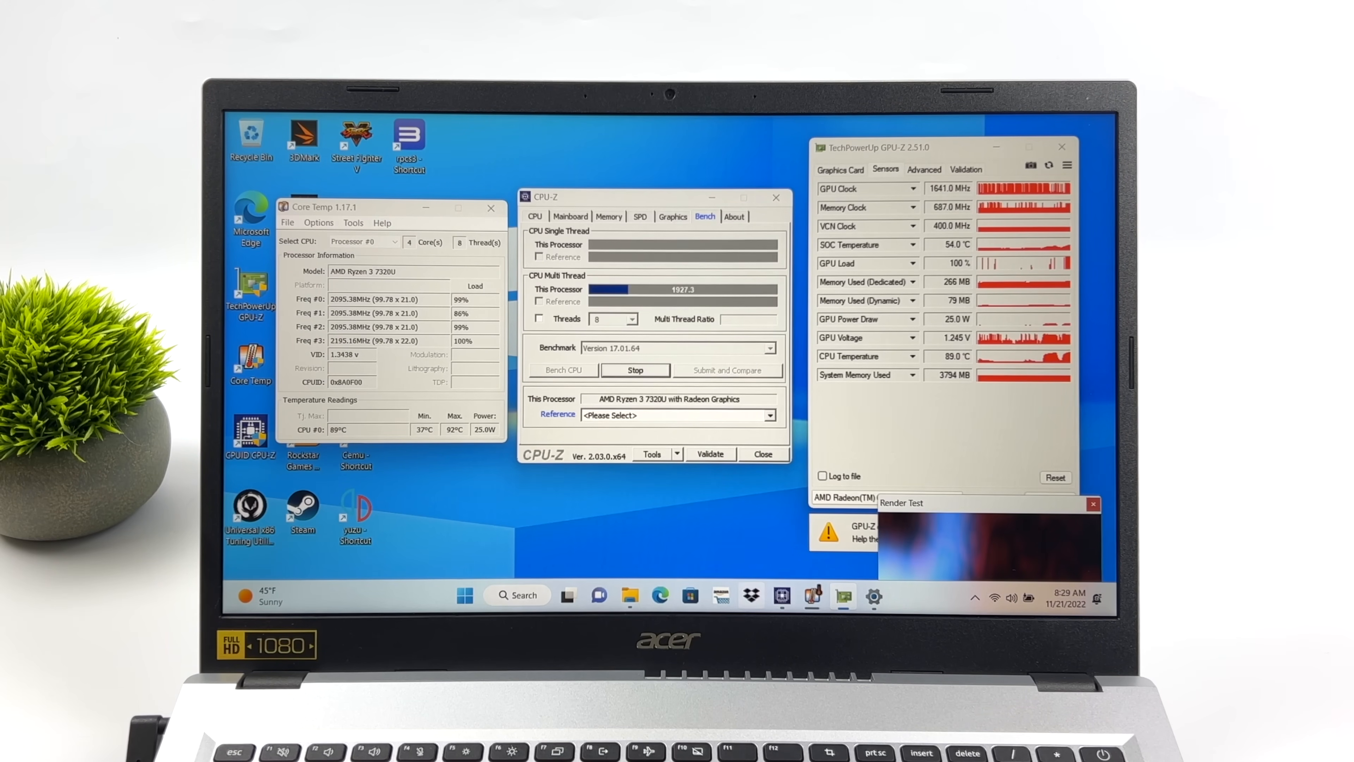
pyautogui.click(872, 596)
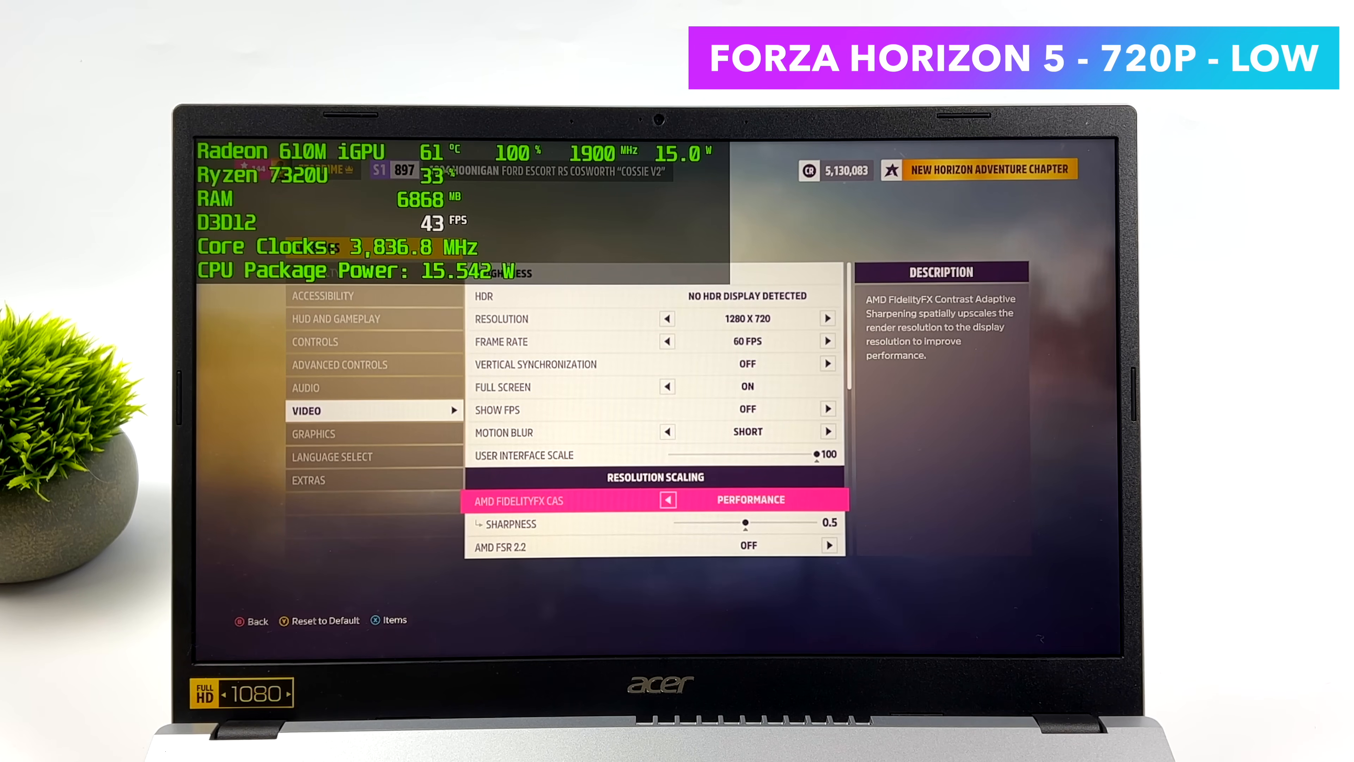
# Switch from Video to Graphics settings showing the Low preset at 1280x720
pyautogui.click(313, 433)
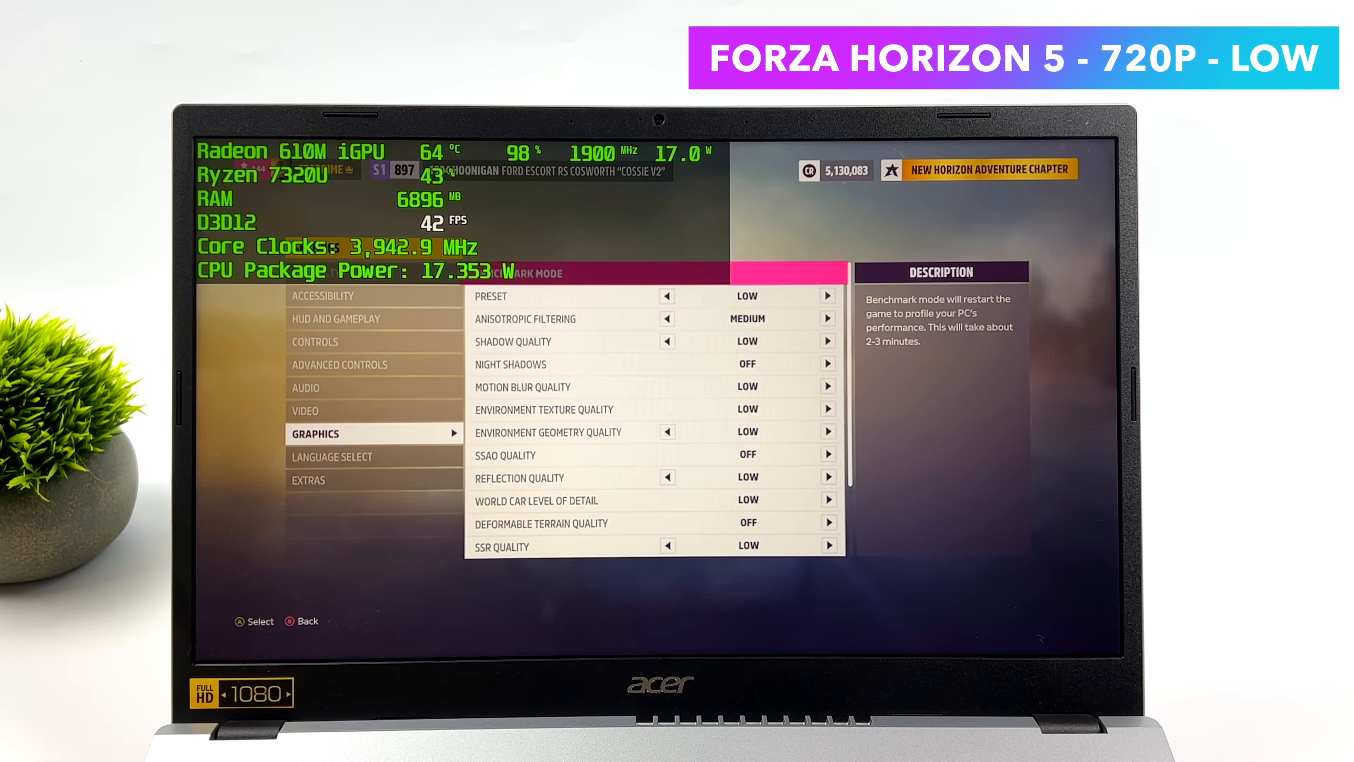